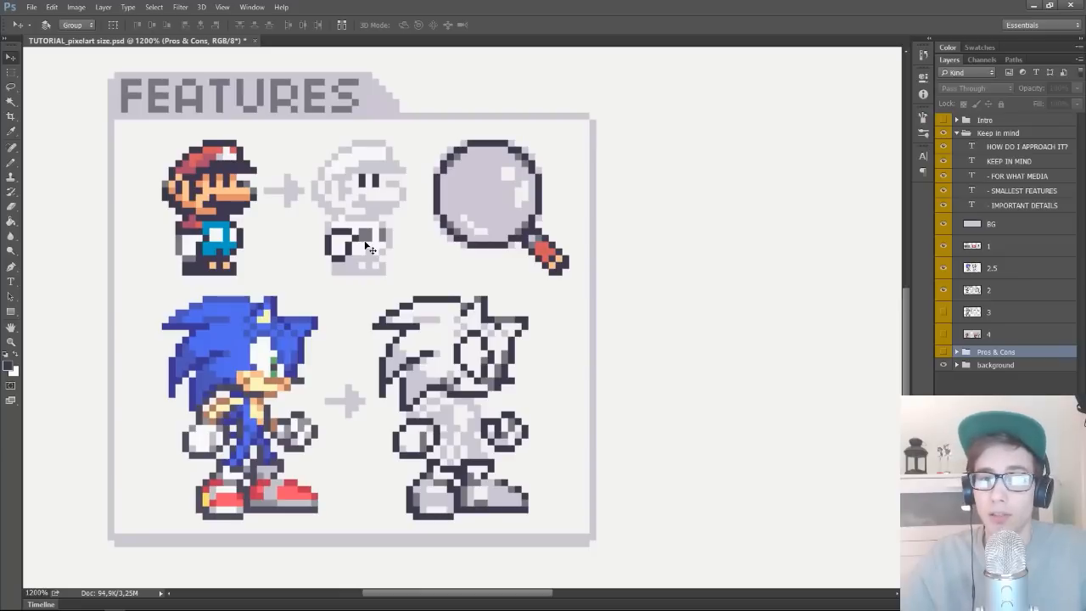
{"action": "mouse_move", "coordinate": [383, 261]}
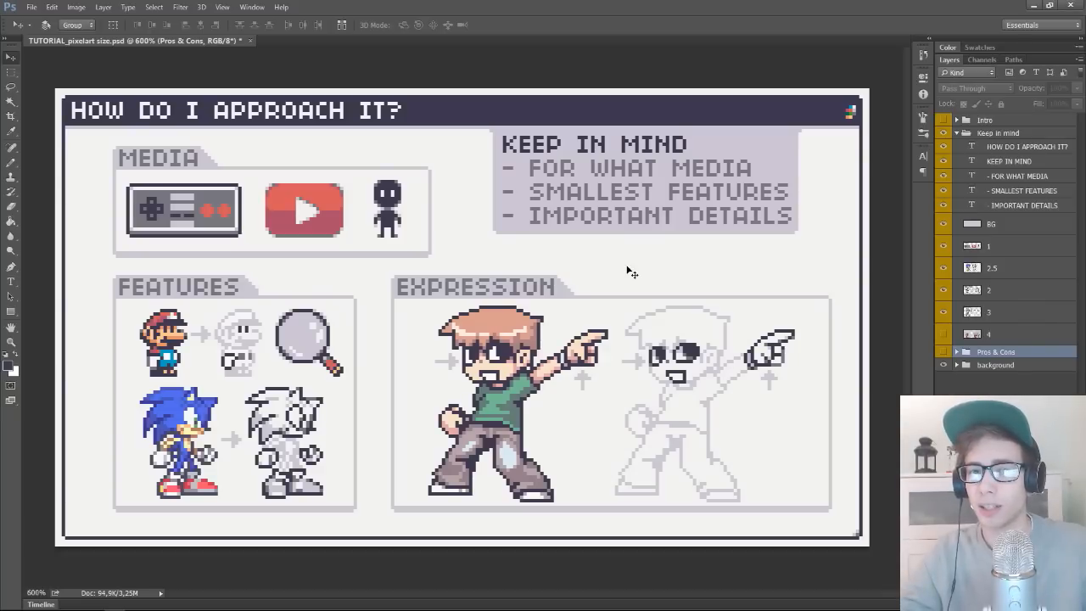
{"action": "mouse_move", "coordinate": [624, 230]}
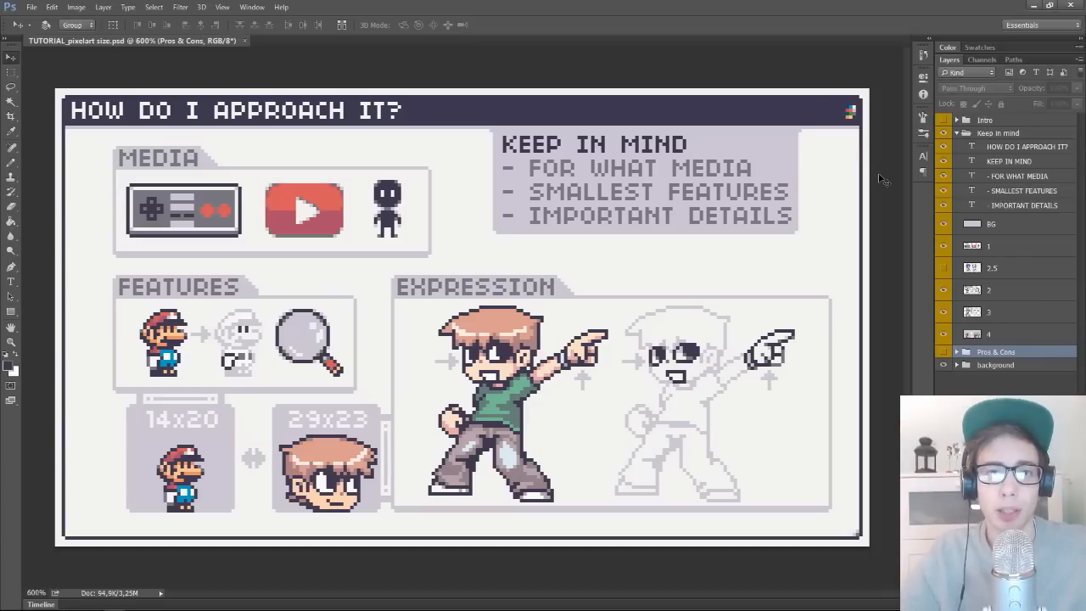
{"action": "mouse_move", "coordinate": [845, 248]}
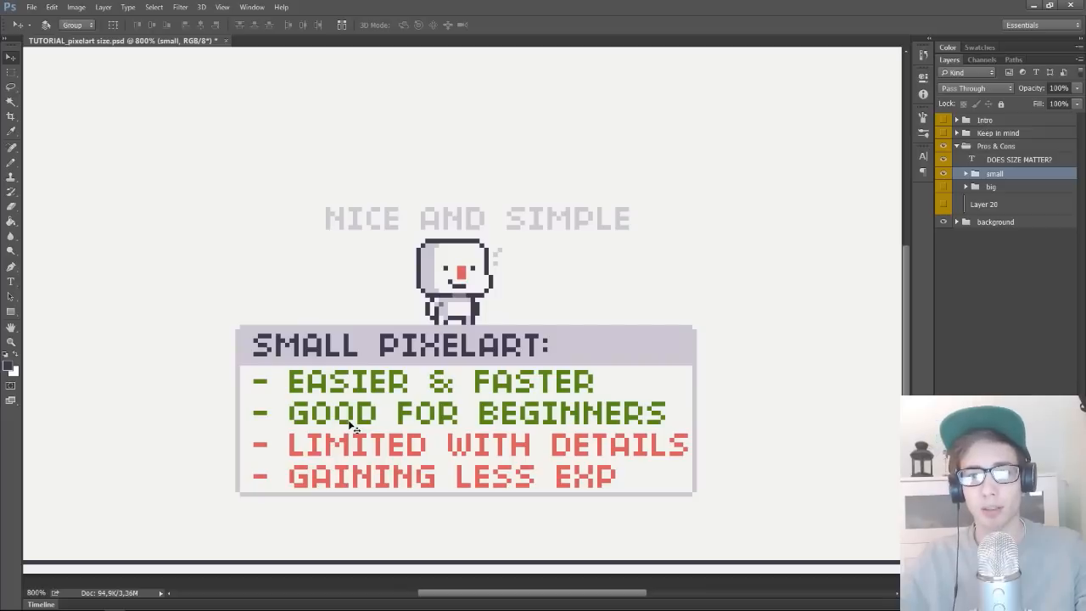
{"action": "mouse_move", "coordinate": [285, 398]}
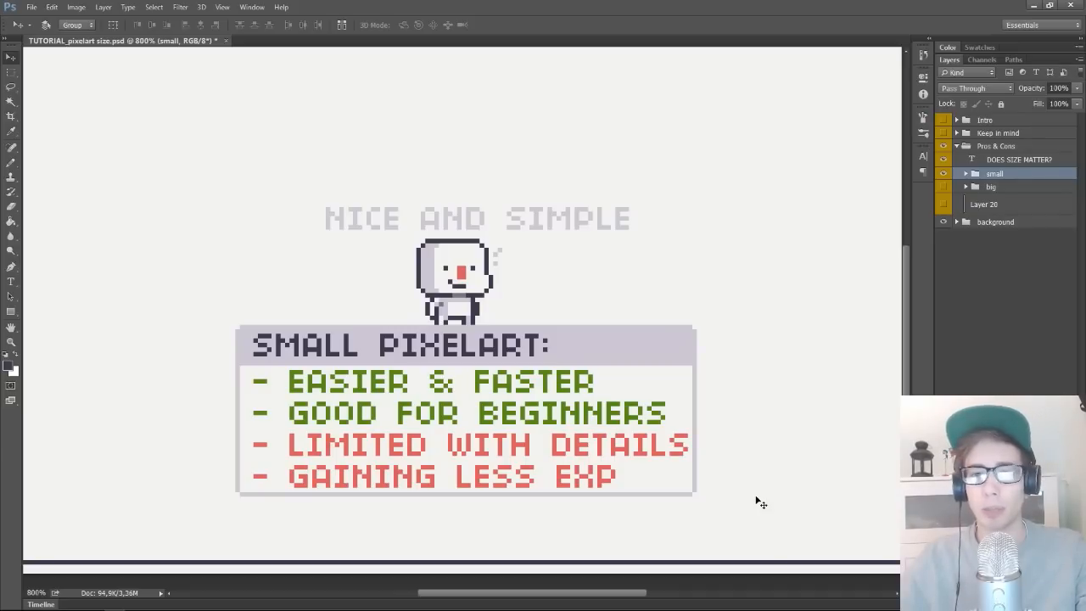
- Switch from the Small Pixelart slide to the Big Pixelart pros-and-cons slide
{"action": "left_click", "coordinate": [943, 187]}
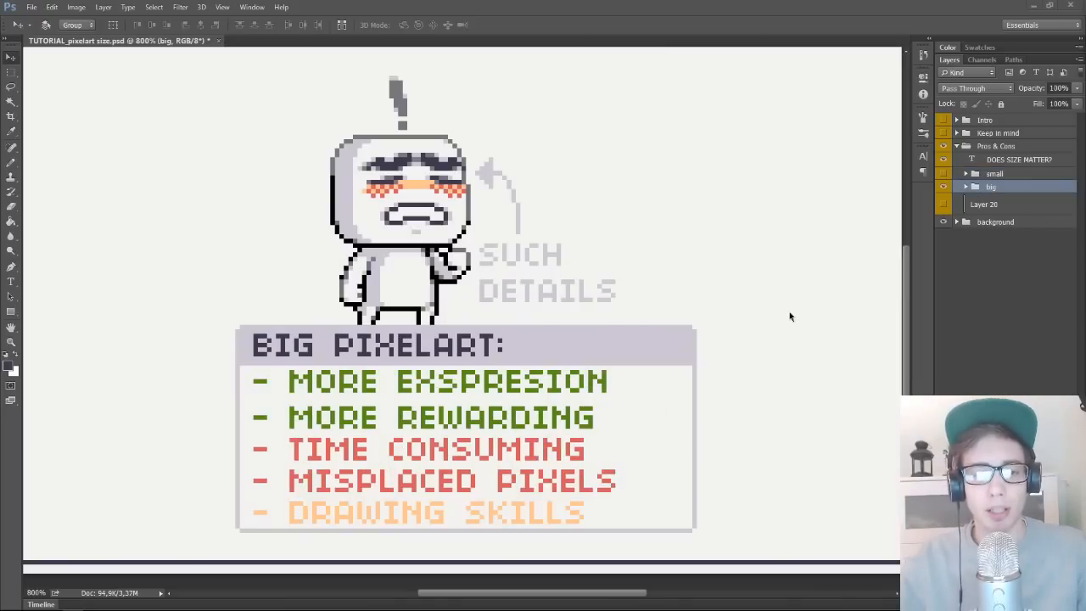
{"action": "mouse_move", "coordinate": [415, 387]}
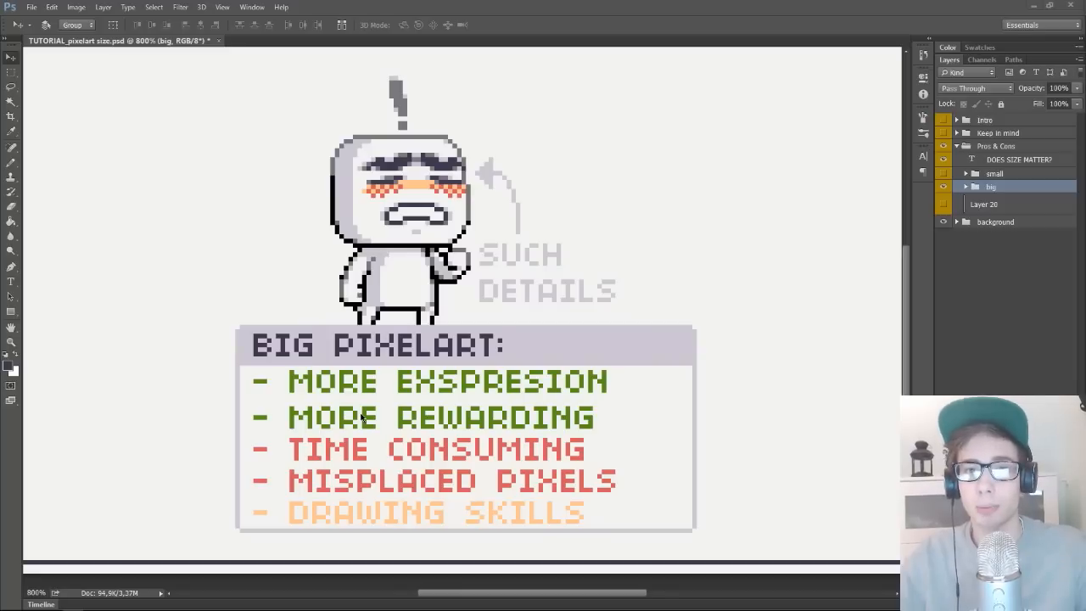
{"action": "mouse_move", "coordinate": [415, 431]}
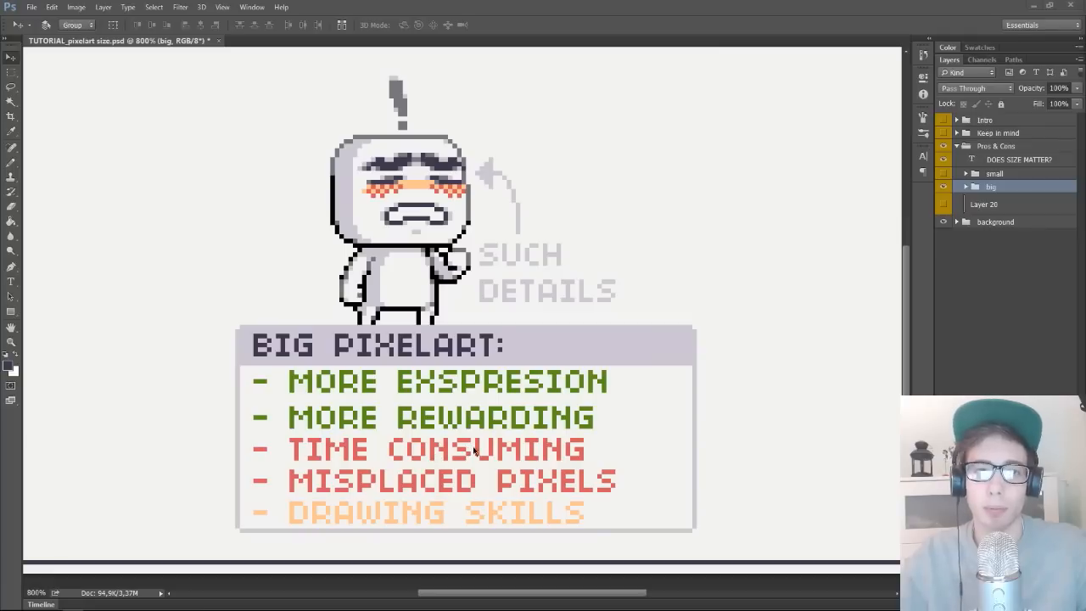
{"action": "mouse_move", "coordinate": [418, 486]}
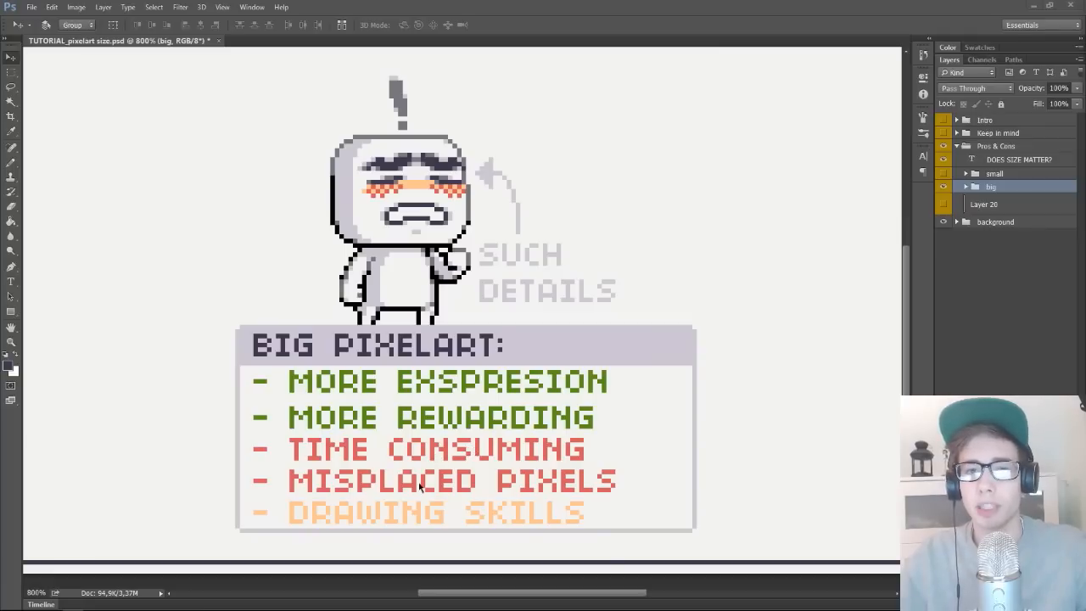